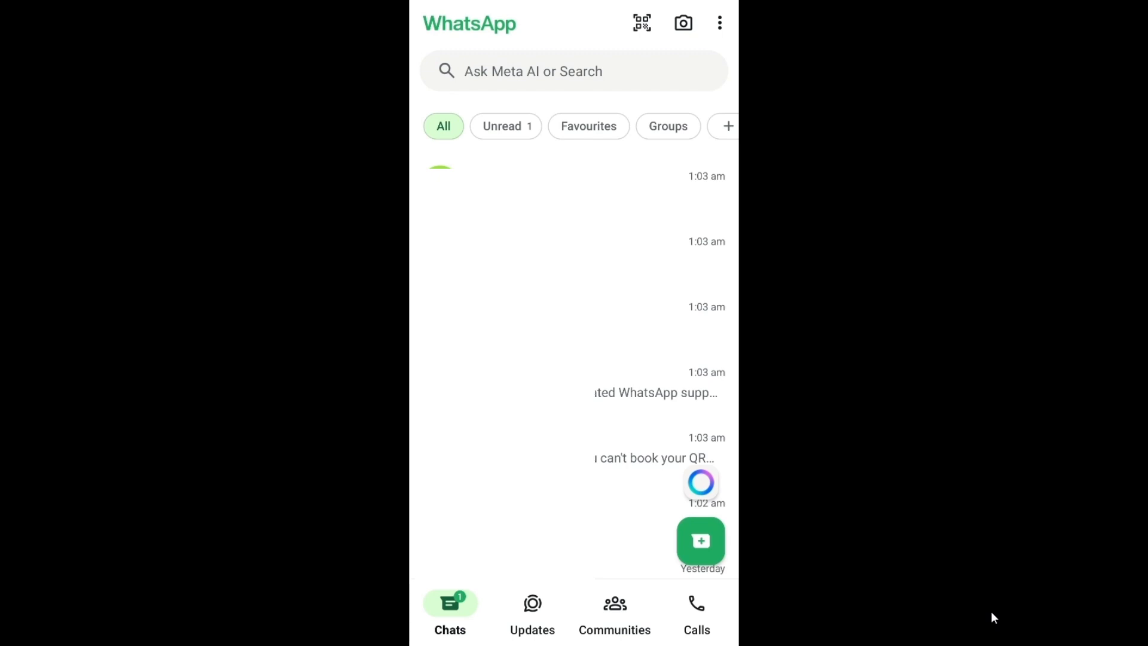
# Step: Send Meta AI a lone '/' message, read its reply, and return to Chats
pyautogui.click(701, 483)
pyautogui.write('/')
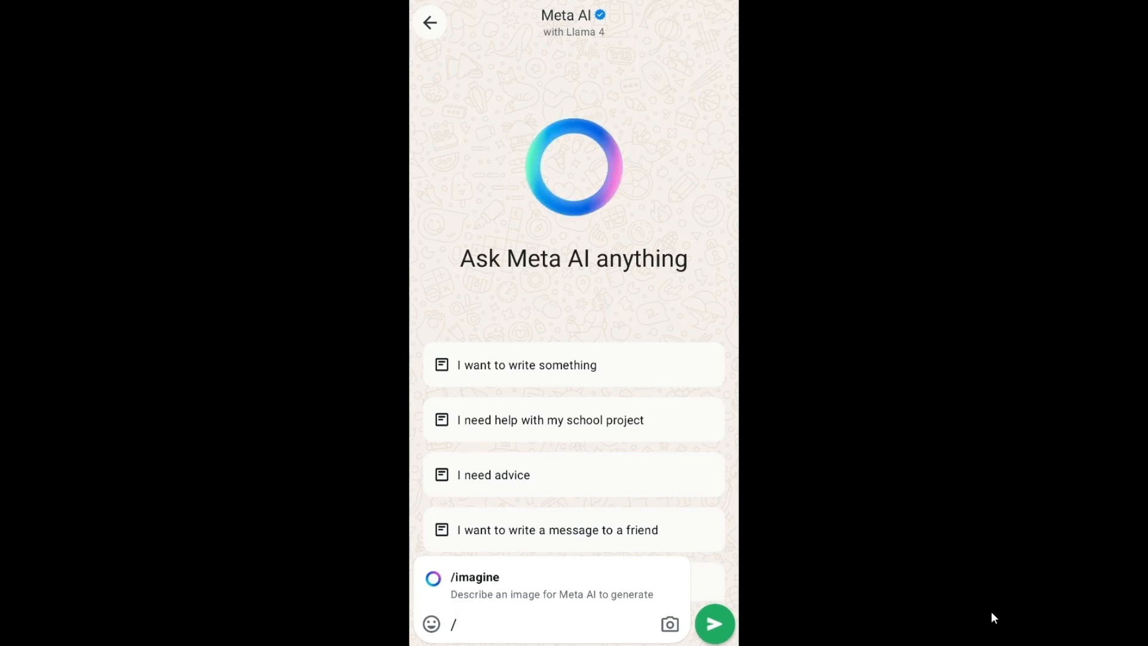
pyautogui.click(427, 22)
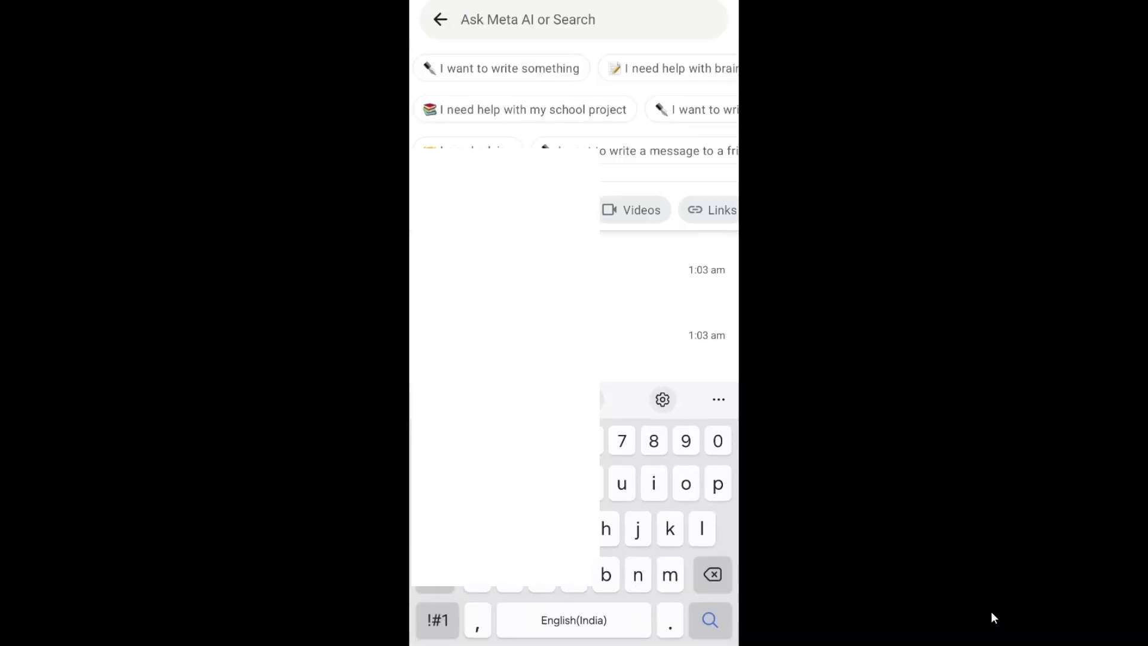
pyautogui.click(438, 621)
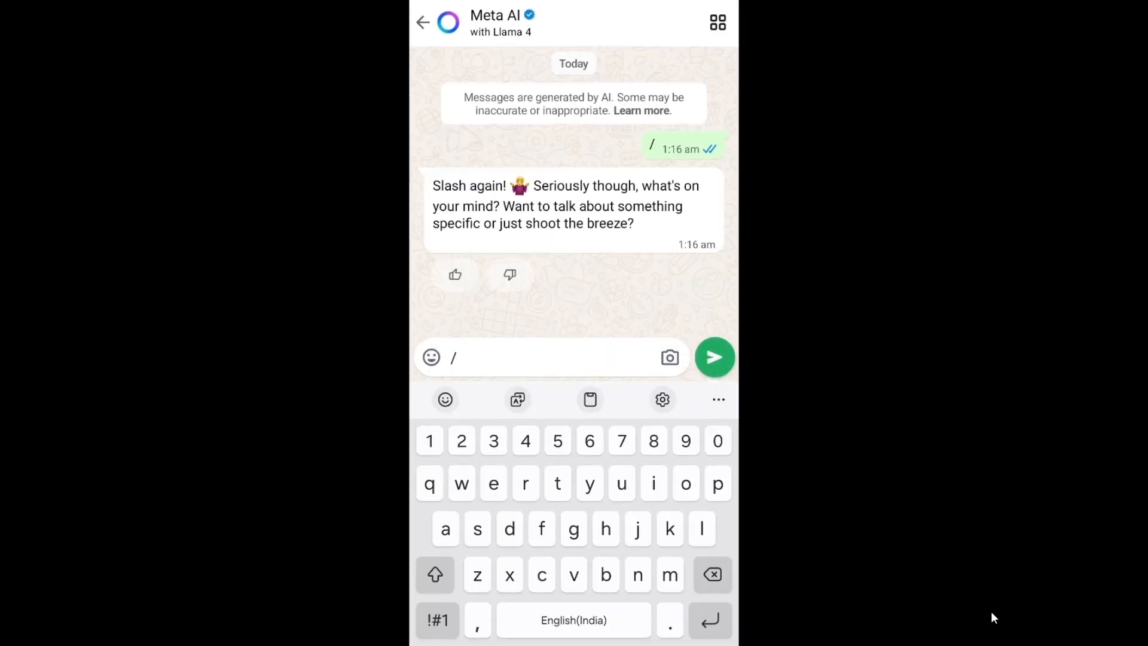
pyautogui.click(425, 21)
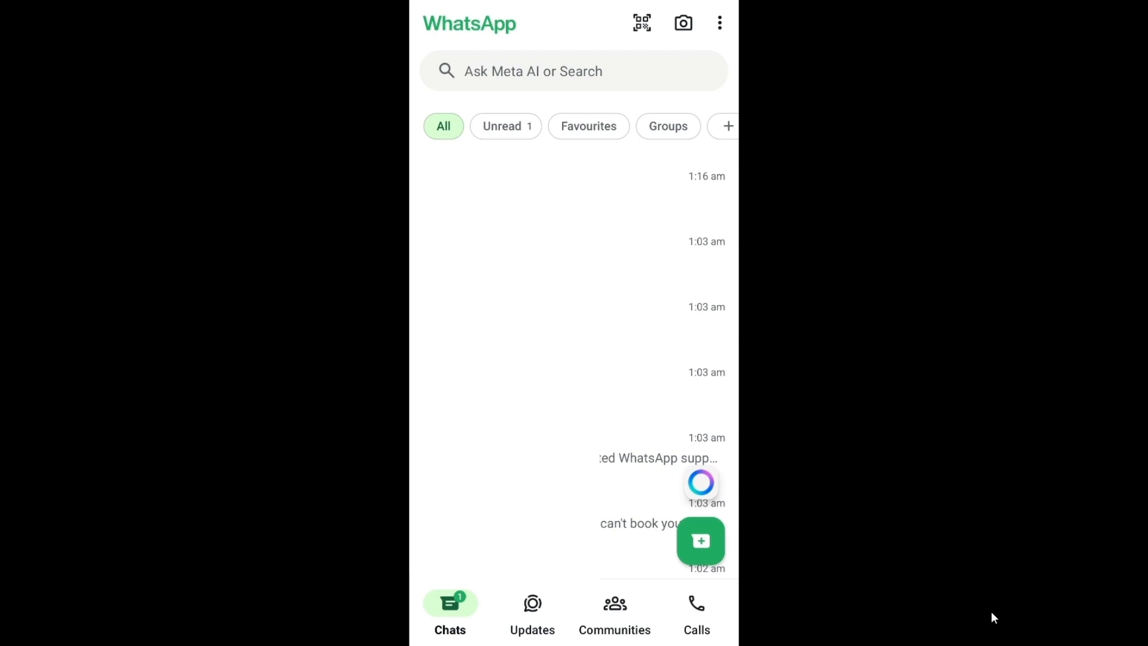
# Step: Start a new Meta AI chat and send the prompt '/imagine cat on a sofa'
pyautogui.click(701, 484)
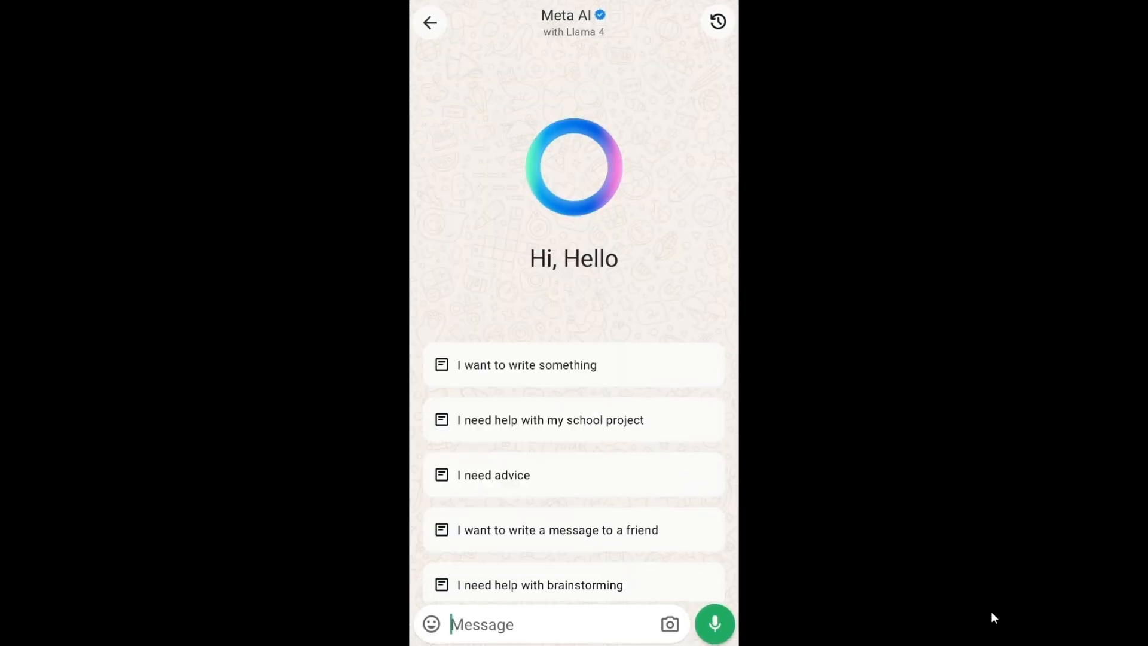
pyautogui.click(537, 624)
pyautogui.write('/imagine')
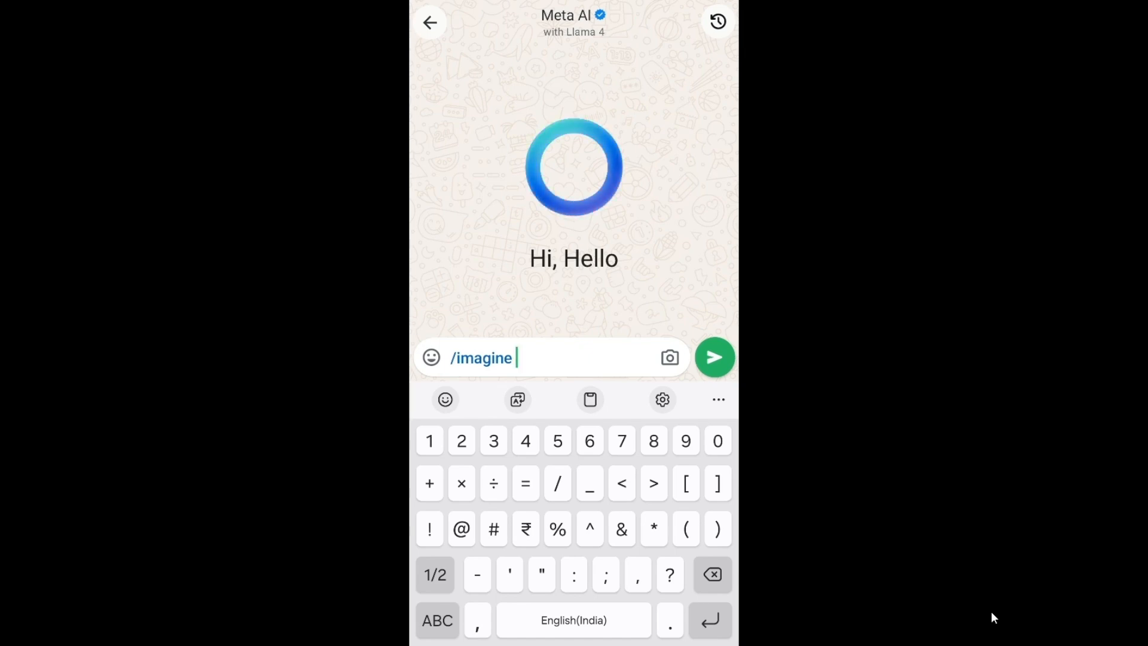
pyautogui.write('cat on a sofa')
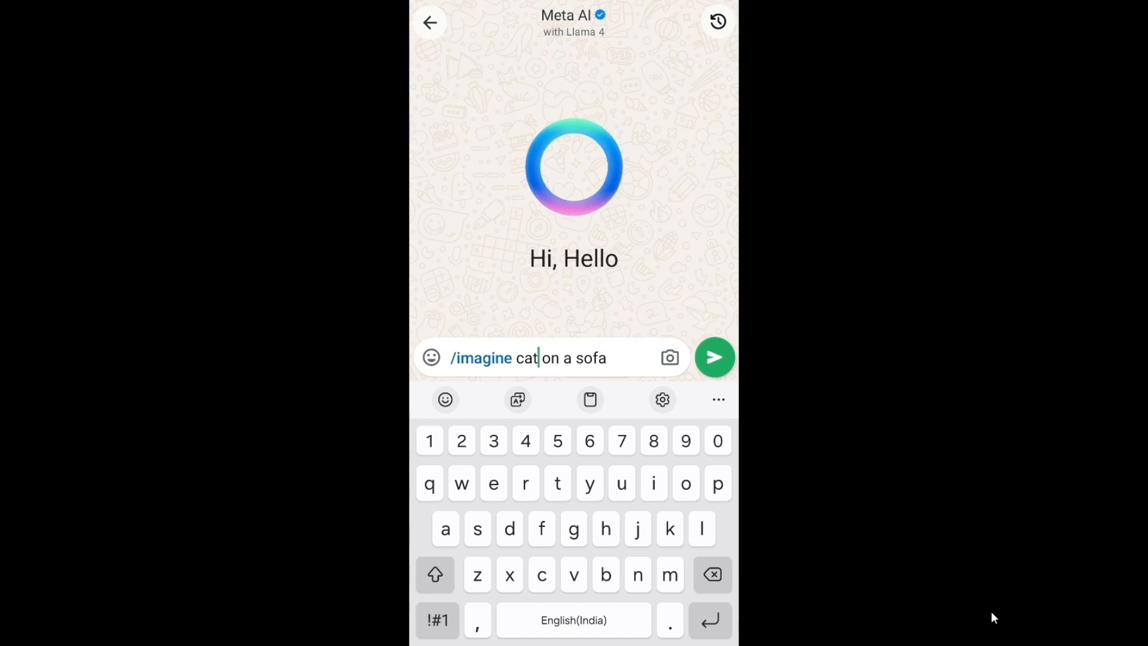
pyautogui.click(715, 358)
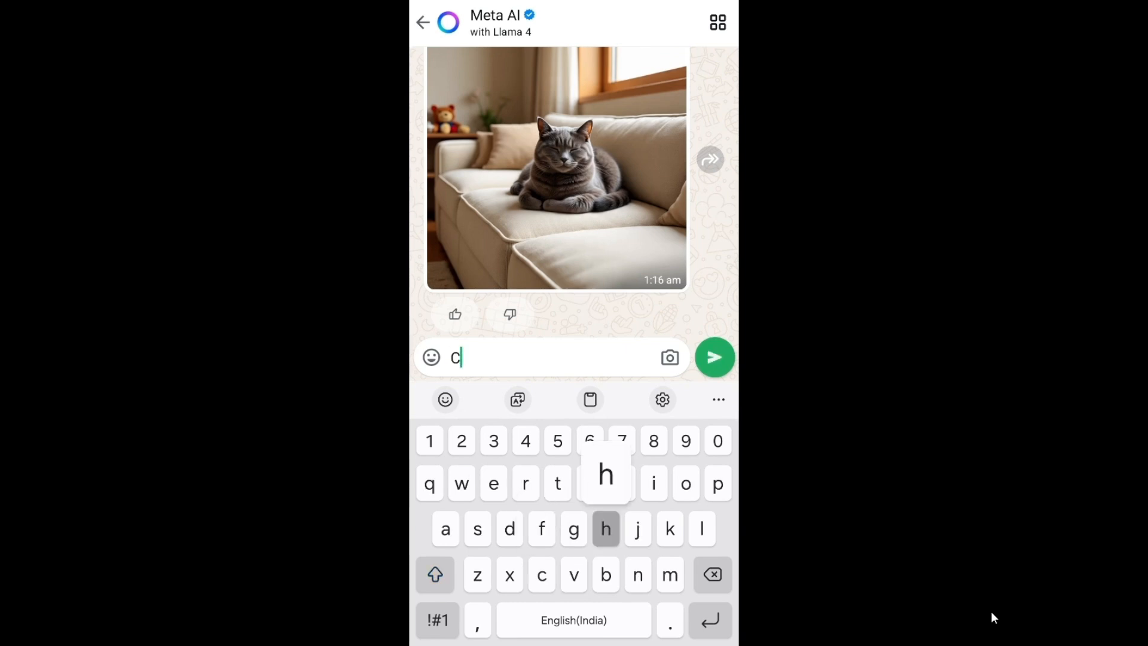
# Step: Ask Meta AI 'Change the cat colour to orange' and view the recoloured image
pyautogui.write('Change the')
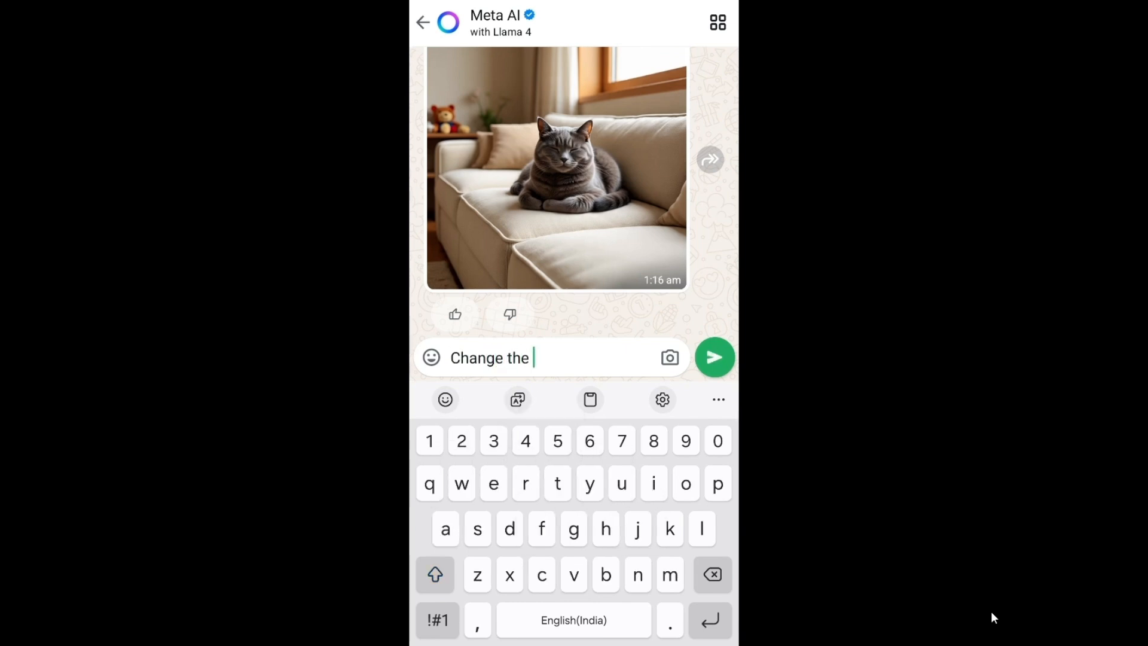
pyautogui.write('cat colour to orange')
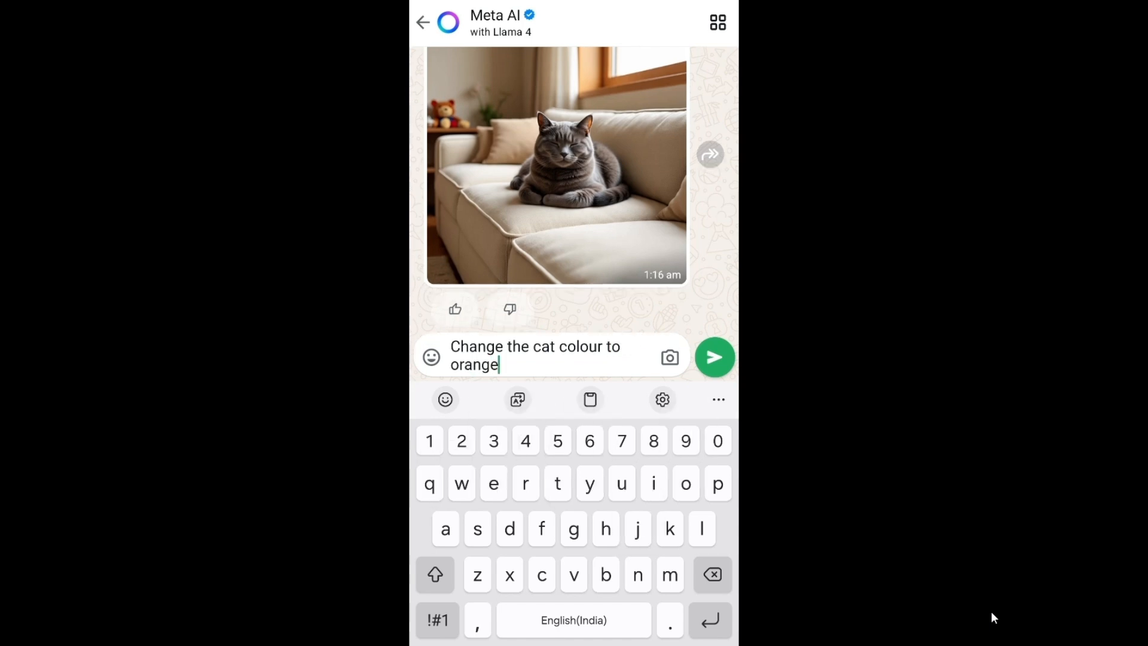
pyautogui.click(715, 357)
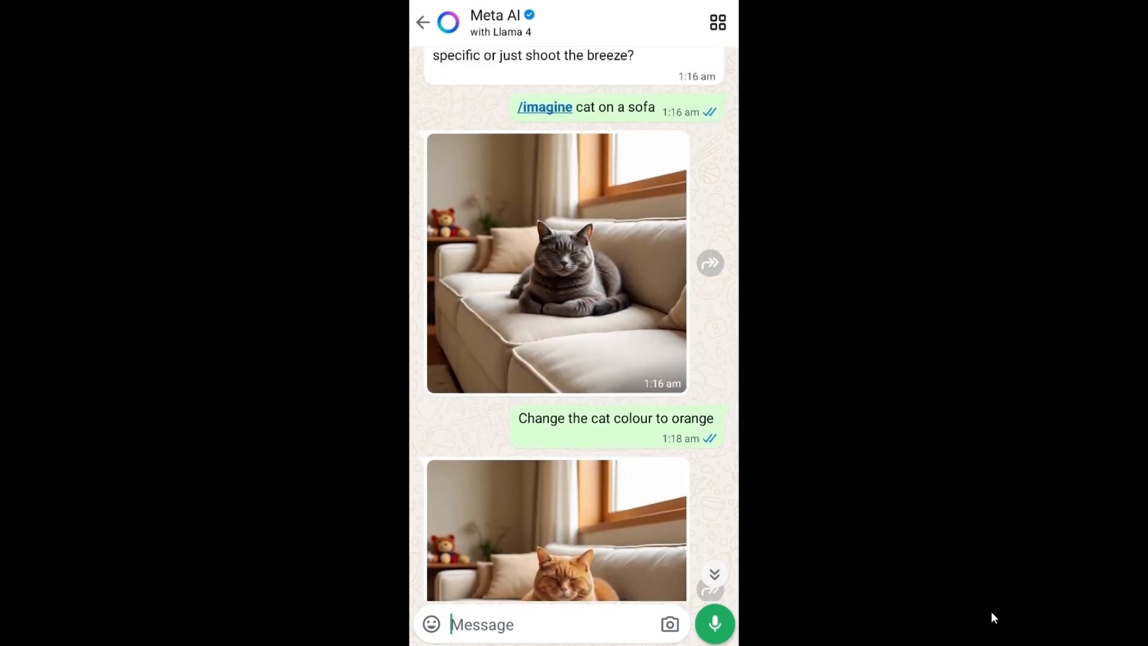
pyautogui.scroll(-3)
pyautogui.write('Animate this')
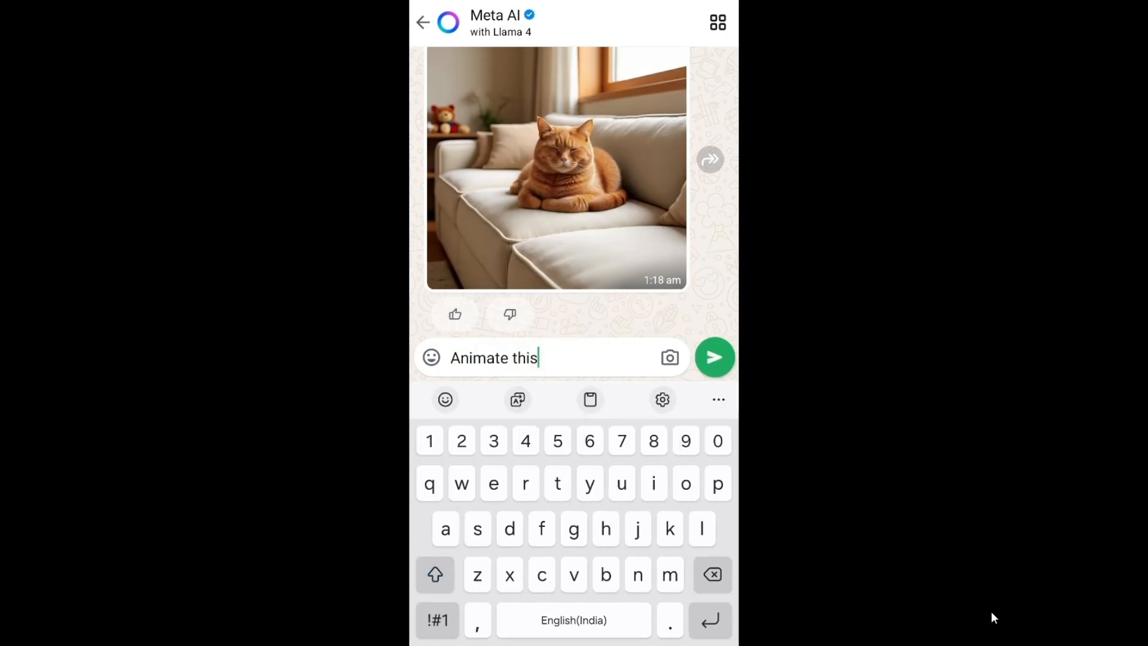
# Step: Send 'Animate this' to get a cat GIF, then move from Meta AI to the business chat
pyautogui.click(715, 358)
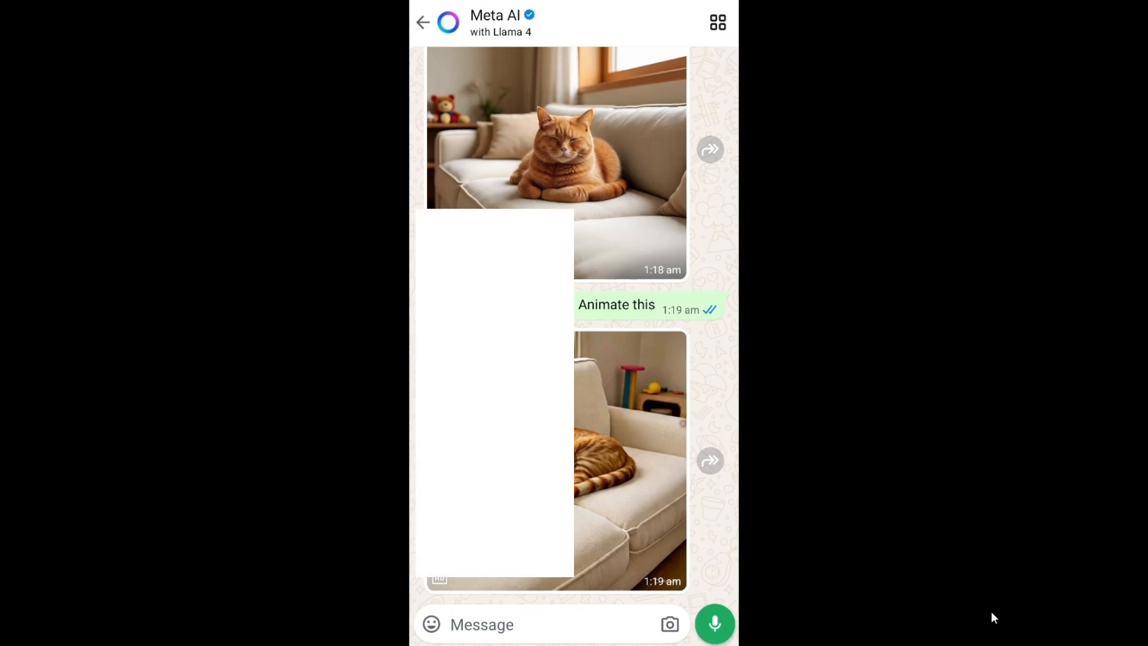
pyautogui.click(424, 21)
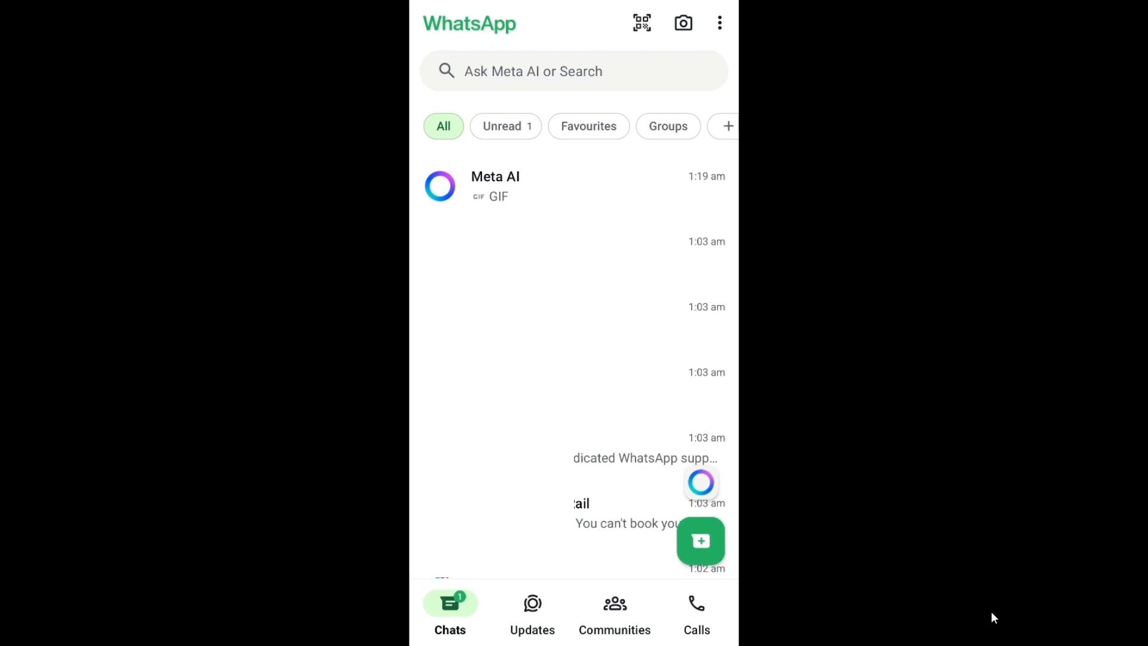
pyautogui.click(495, 185)
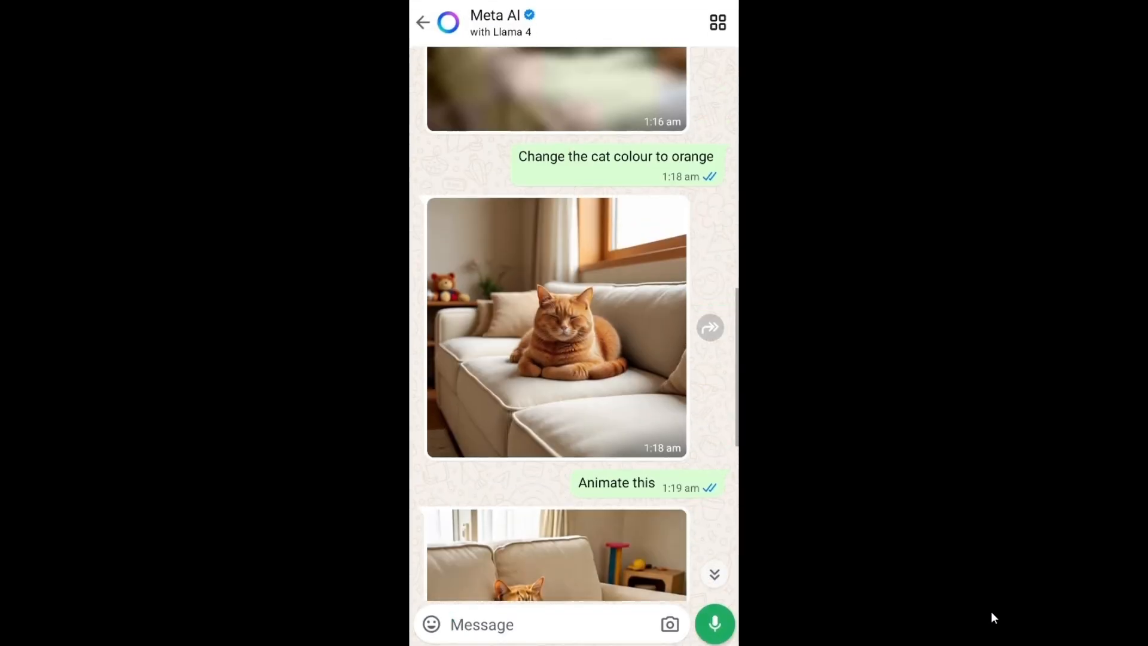
pyautogui.click(426, 22)
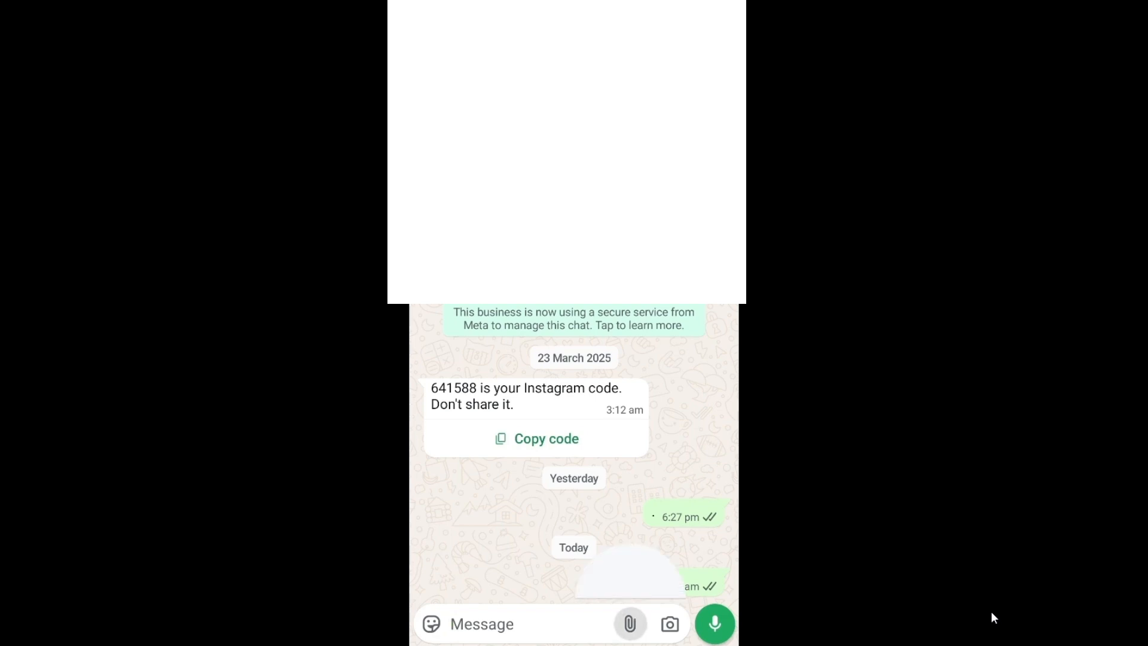
# Step: Generate AI images from the prompt 'lion' using the attachment menu's AI images tool
pyautogui.click(630, 625)
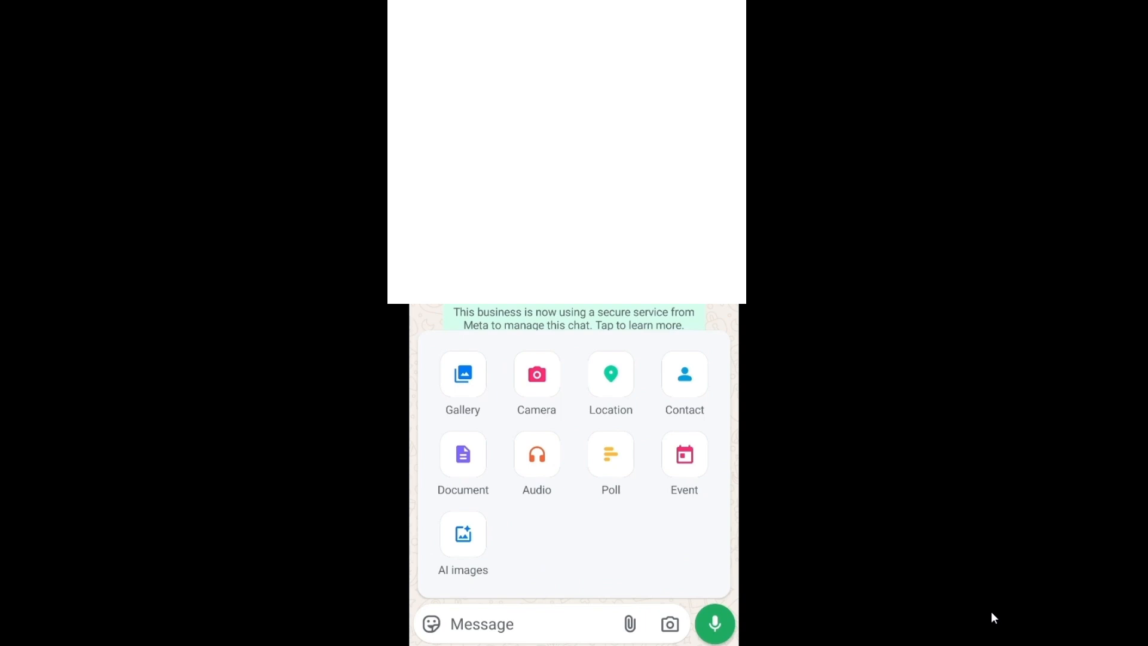
pyautogui.click(463, 534)
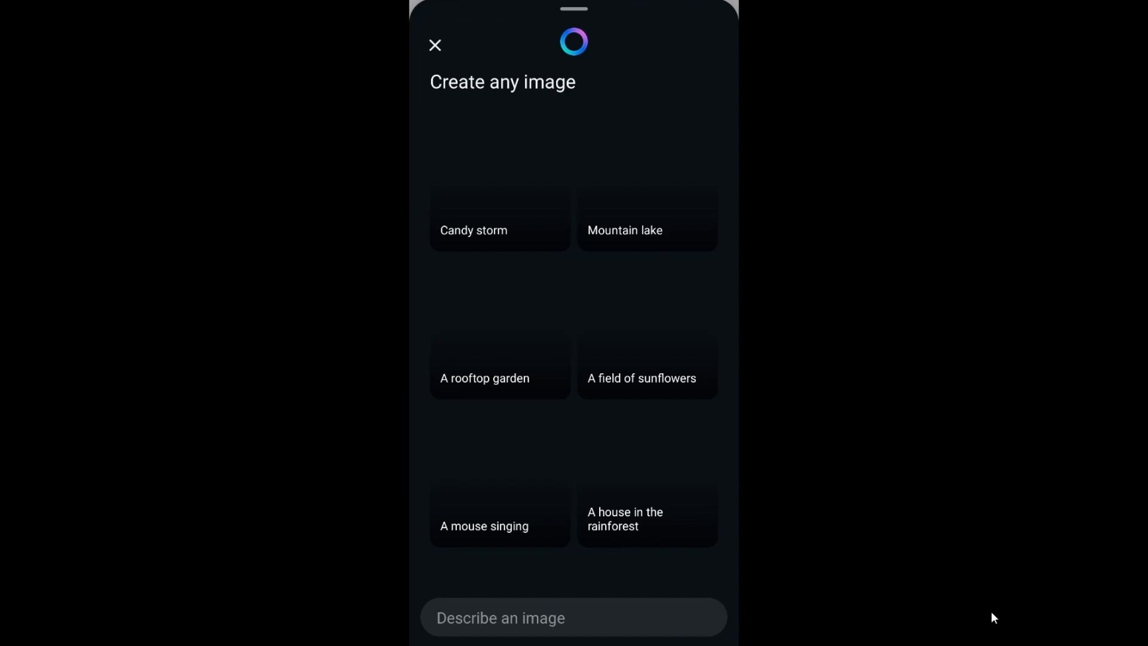
pyautogui.click(573, 617)
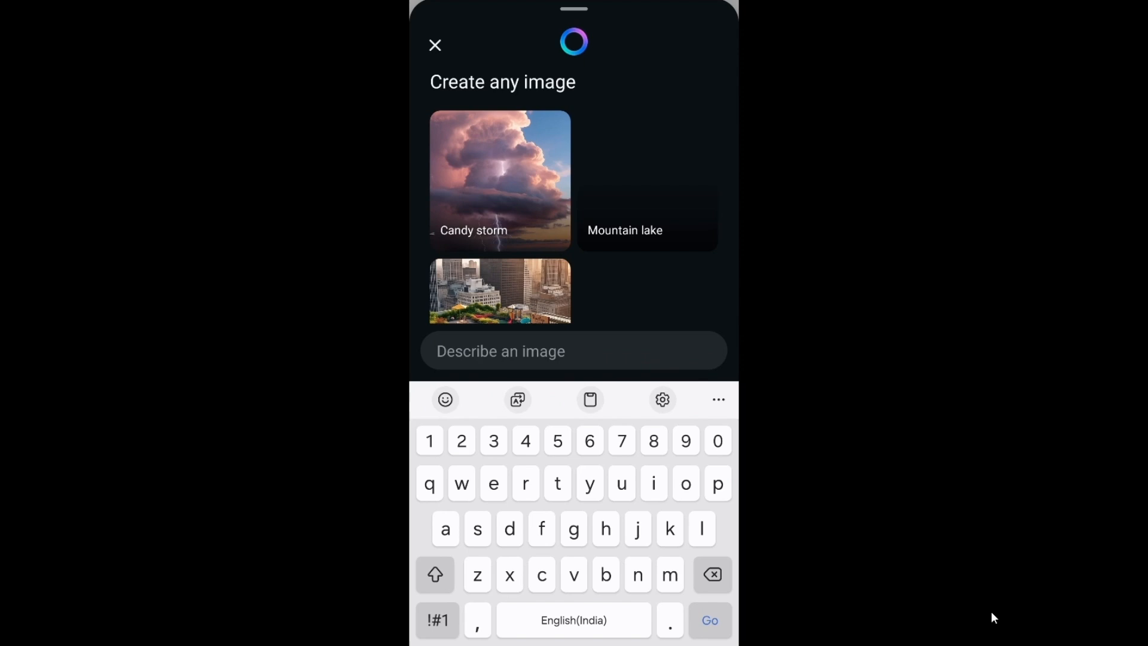
pyautogui.write('lion')
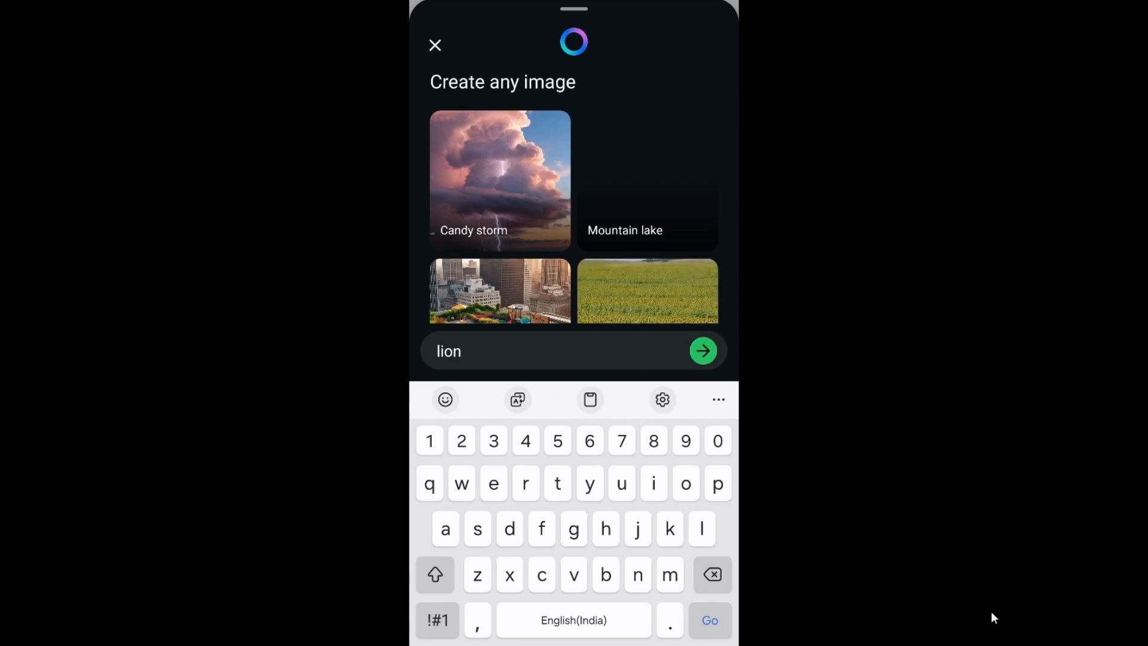
pyautogui.click(703, 350)
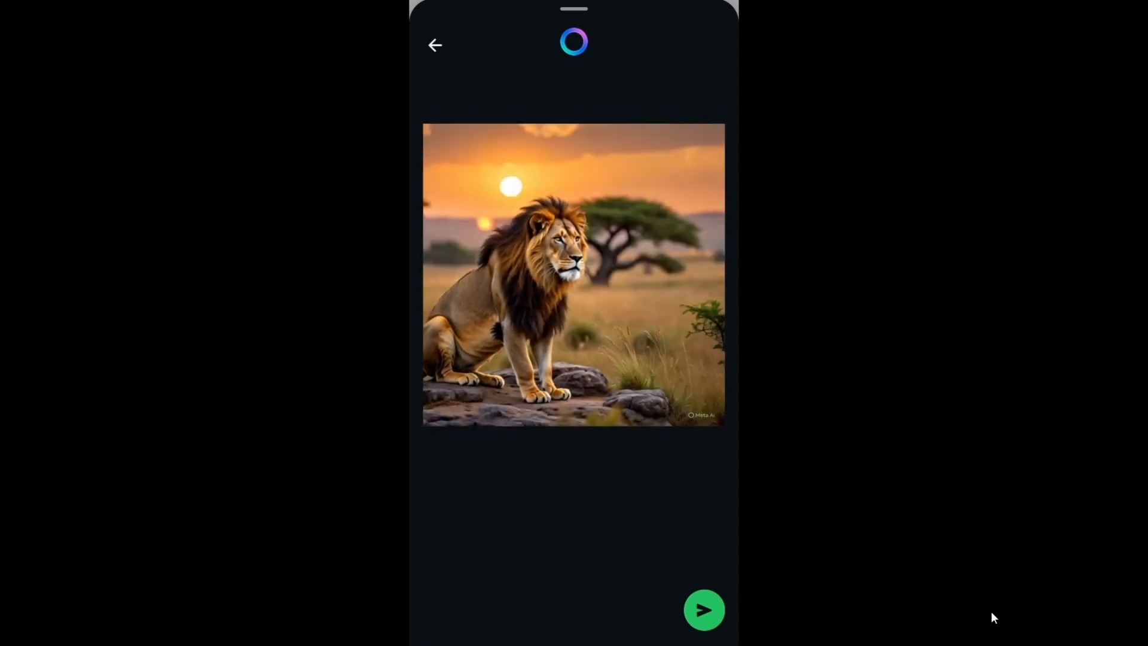
# Step: Send the lion-at-sunset image, then pick and send the walking lion variation
pyautogui.click(704, 609)
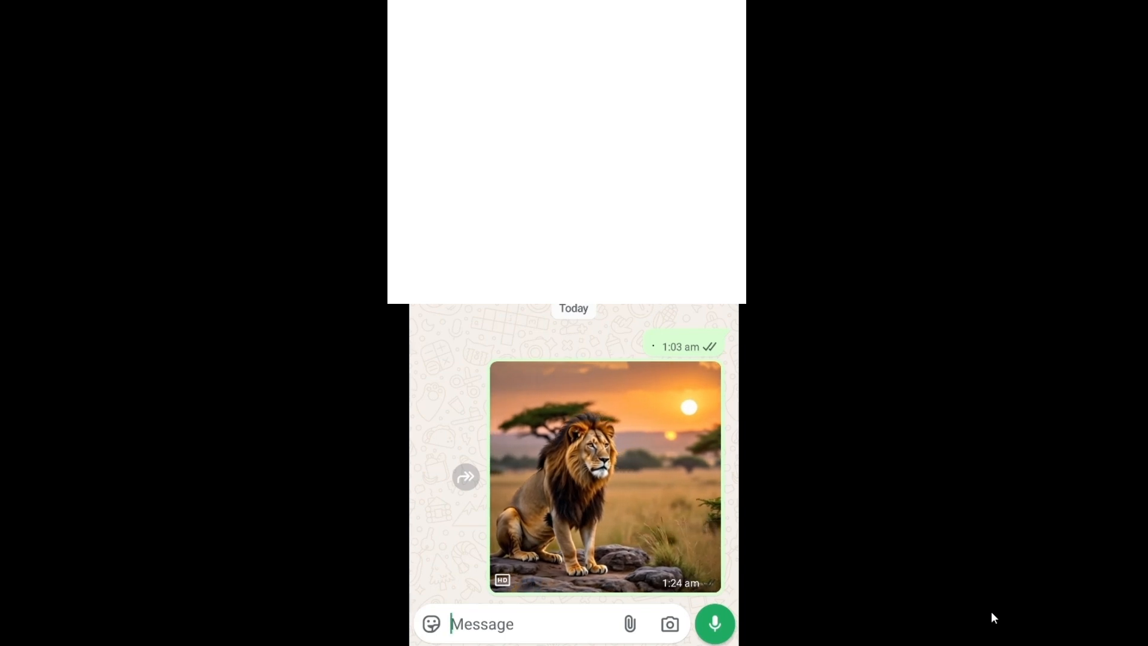
pyautogui.click(604, 482)
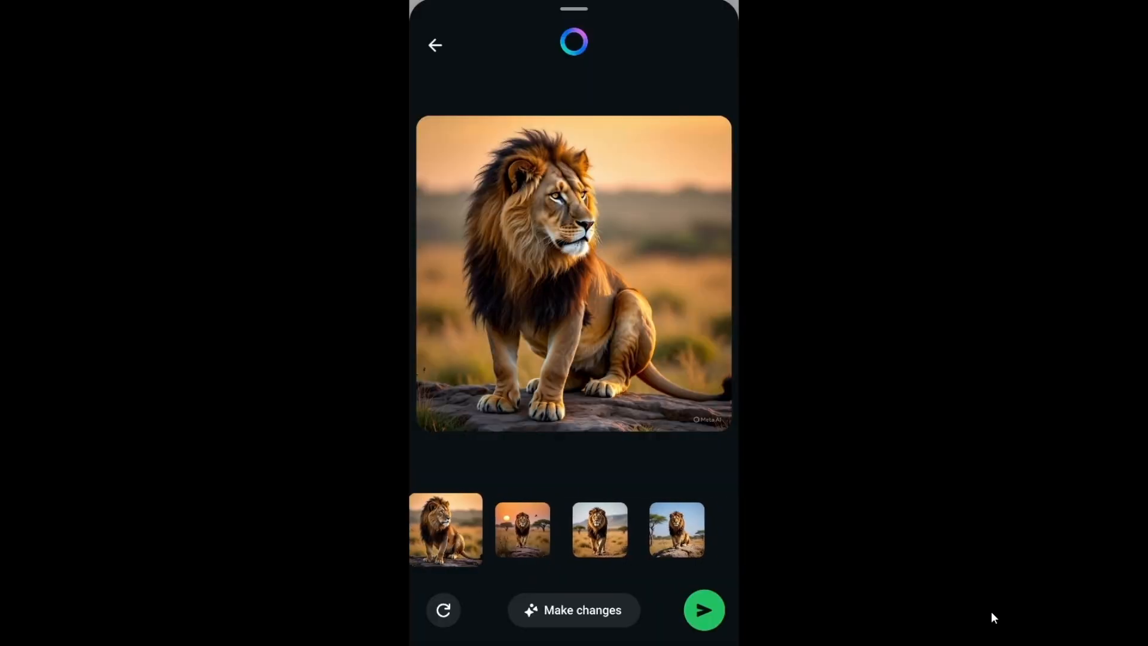
pyautogui.click(600, 529)
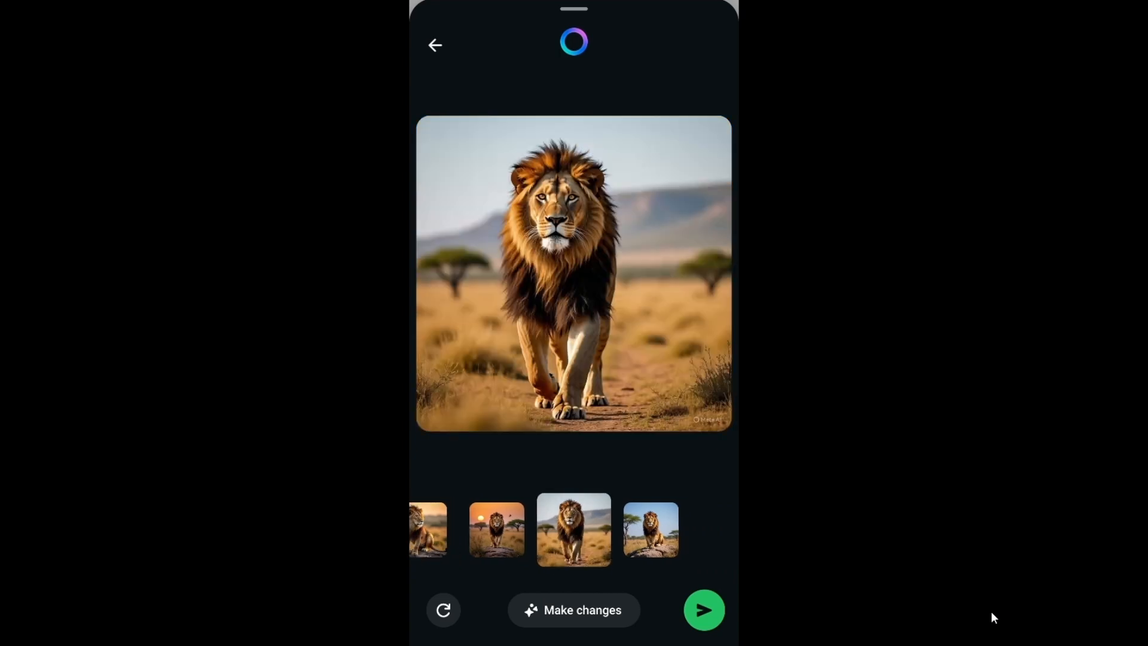
pyautogui.click(704, 610)
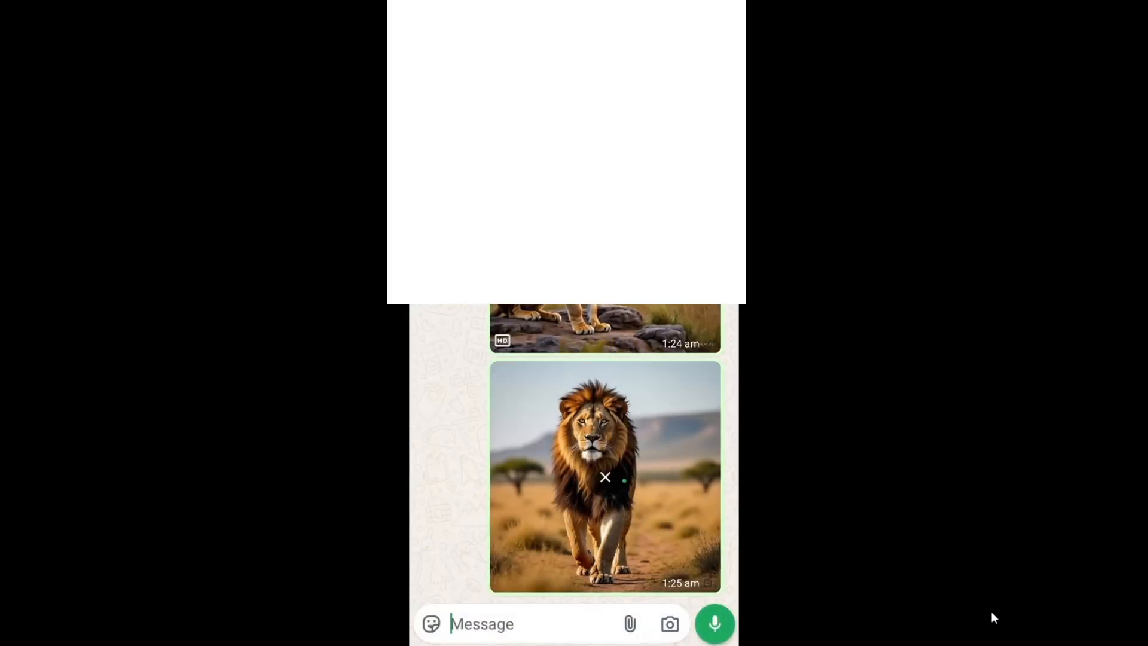